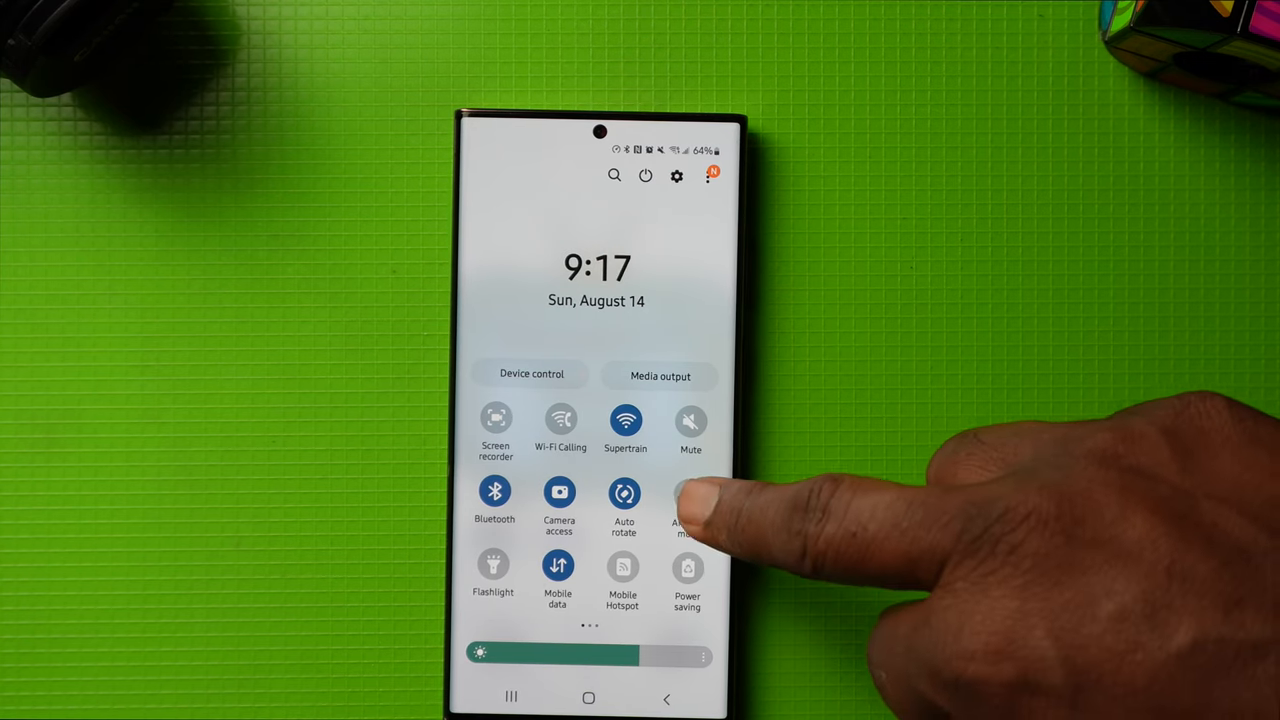
Turn on Airplane mode and confirm the prompt, switching off Wi‑Fi, Bluetooth and mobile data.
click(690, 496)
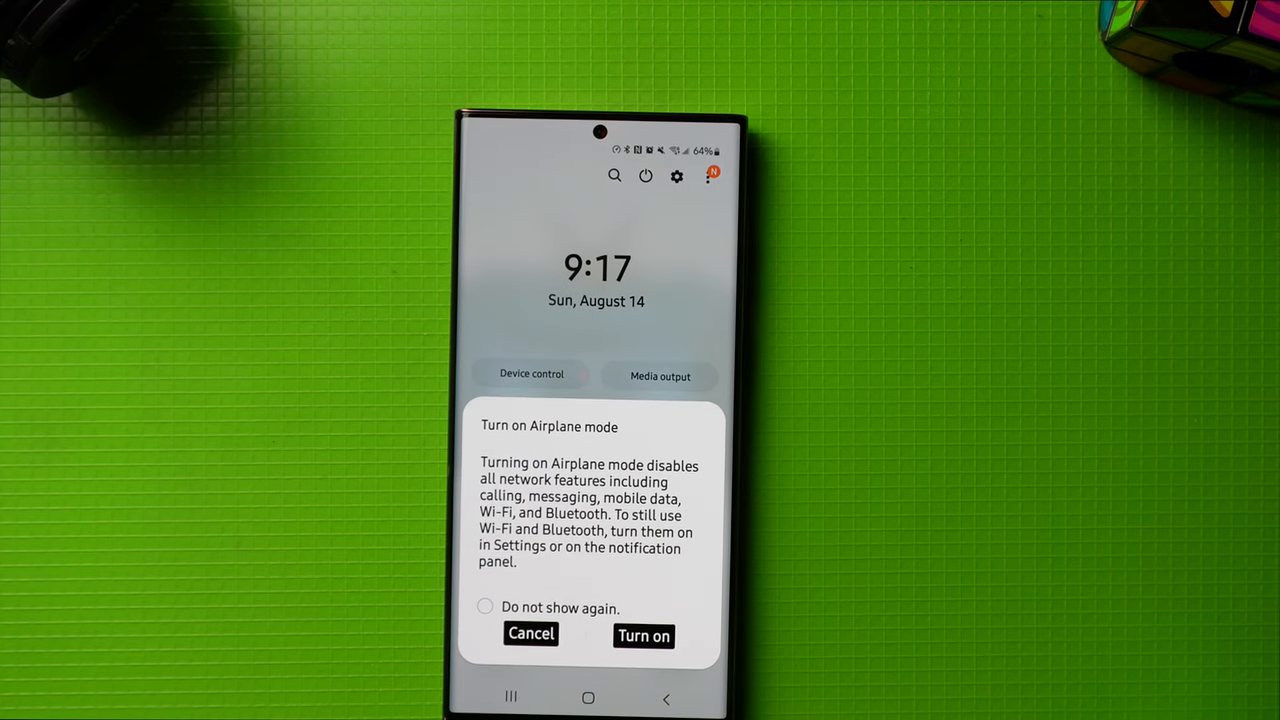
click(644, 636)
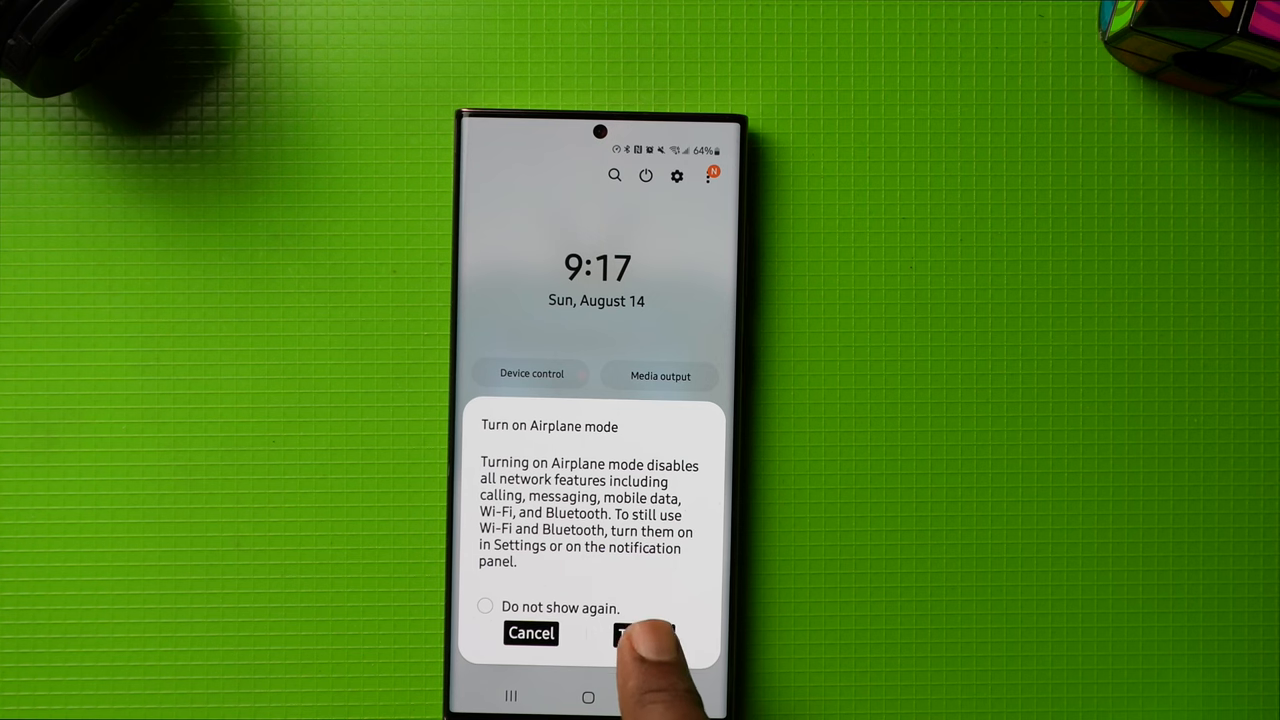
click(644, 632)
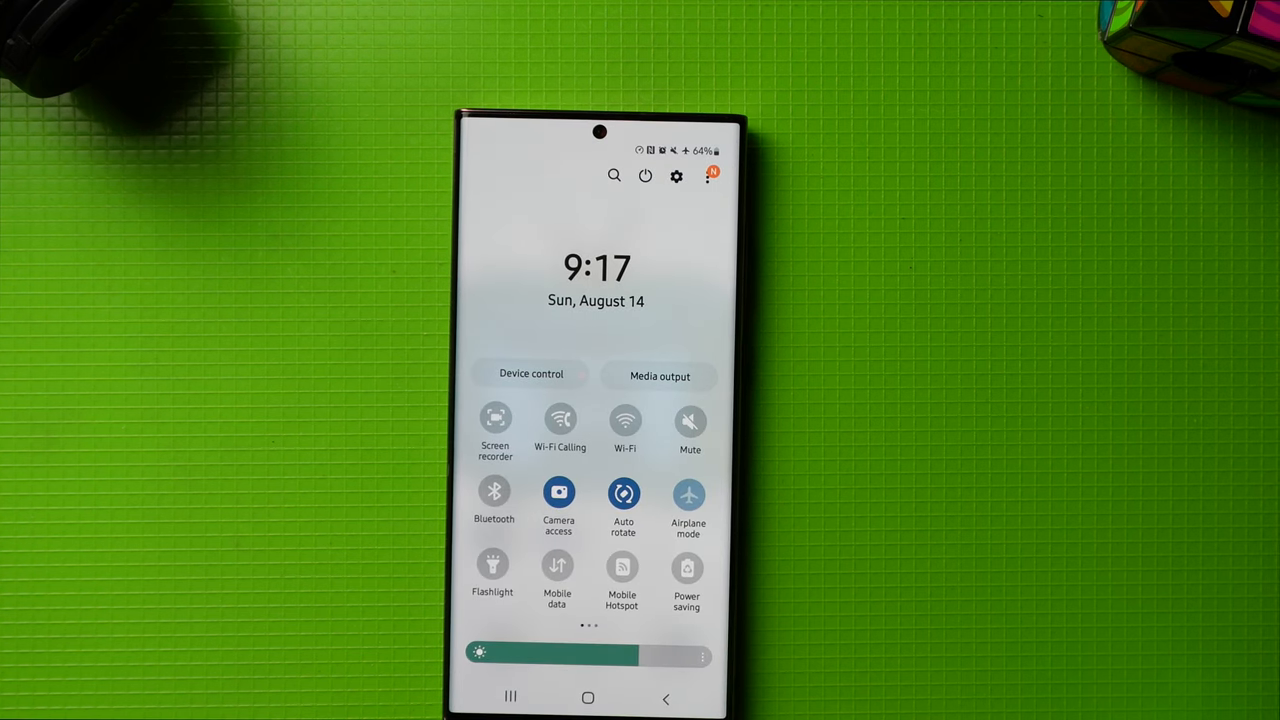
click(688, 492)
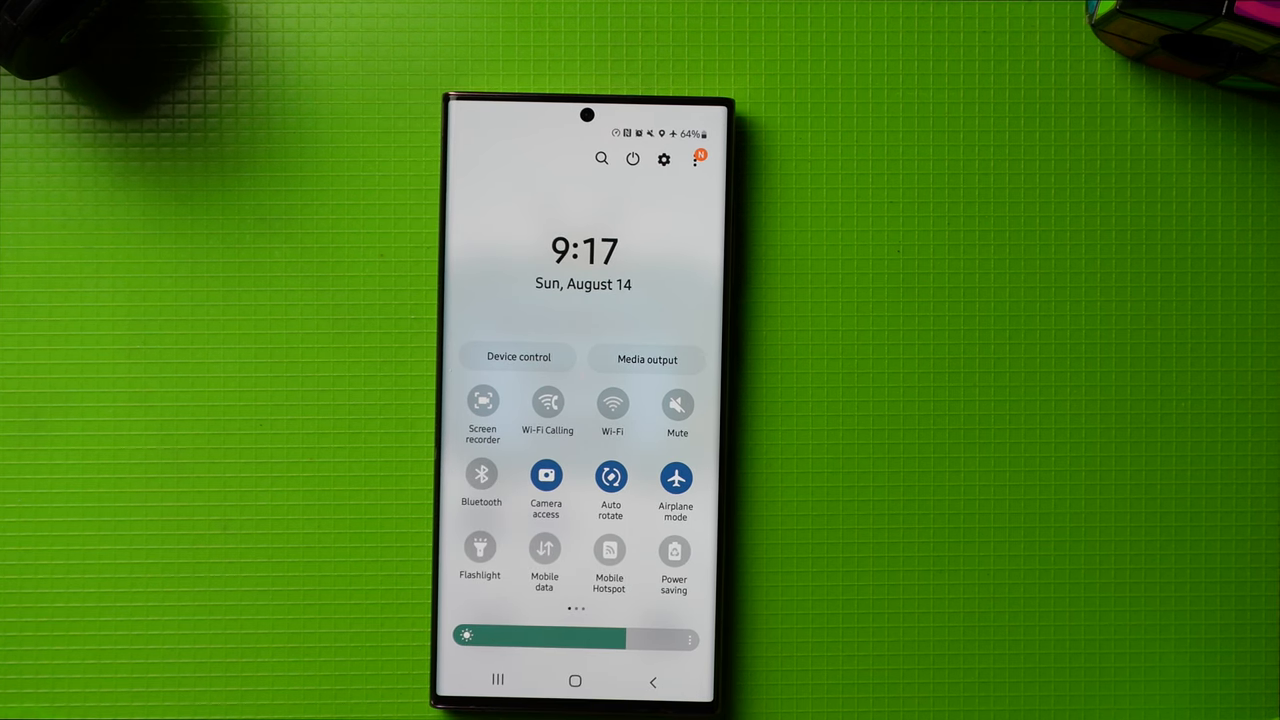
Re-enable Bluetooth and dismiss its paired-devices panel, keeping Airplane mode on.
click(480, 476)
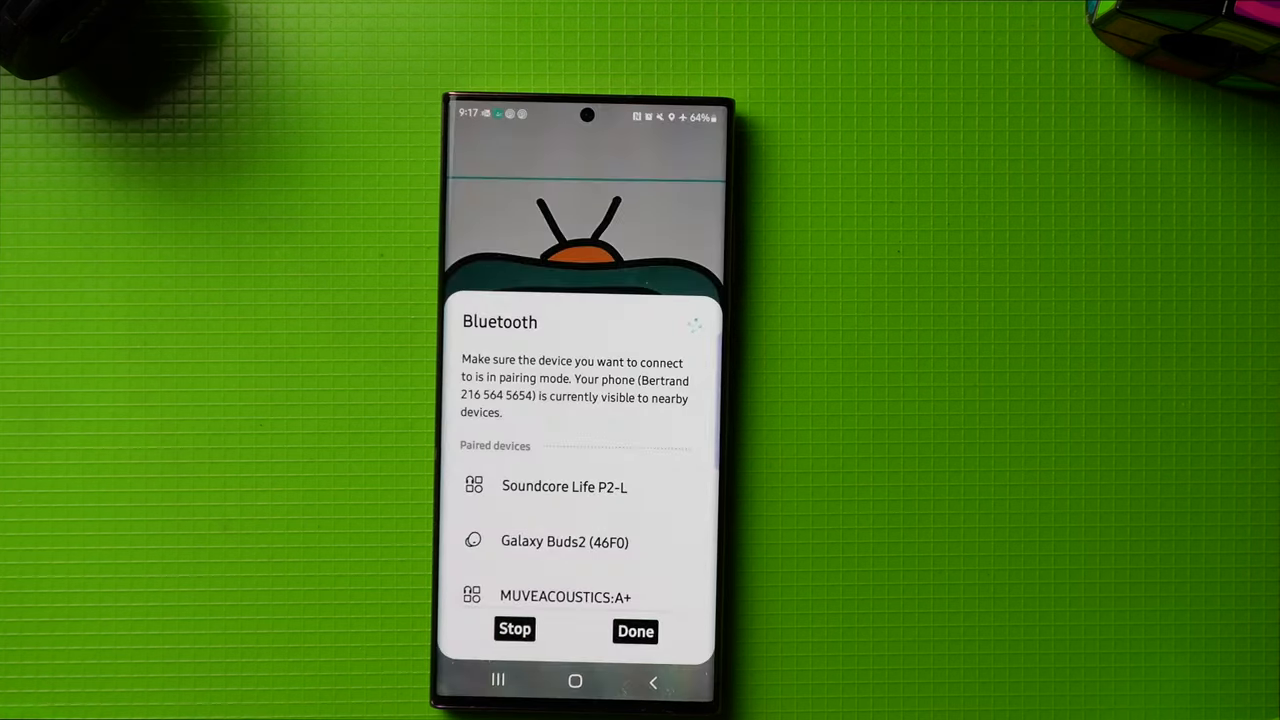
click(636, 632)
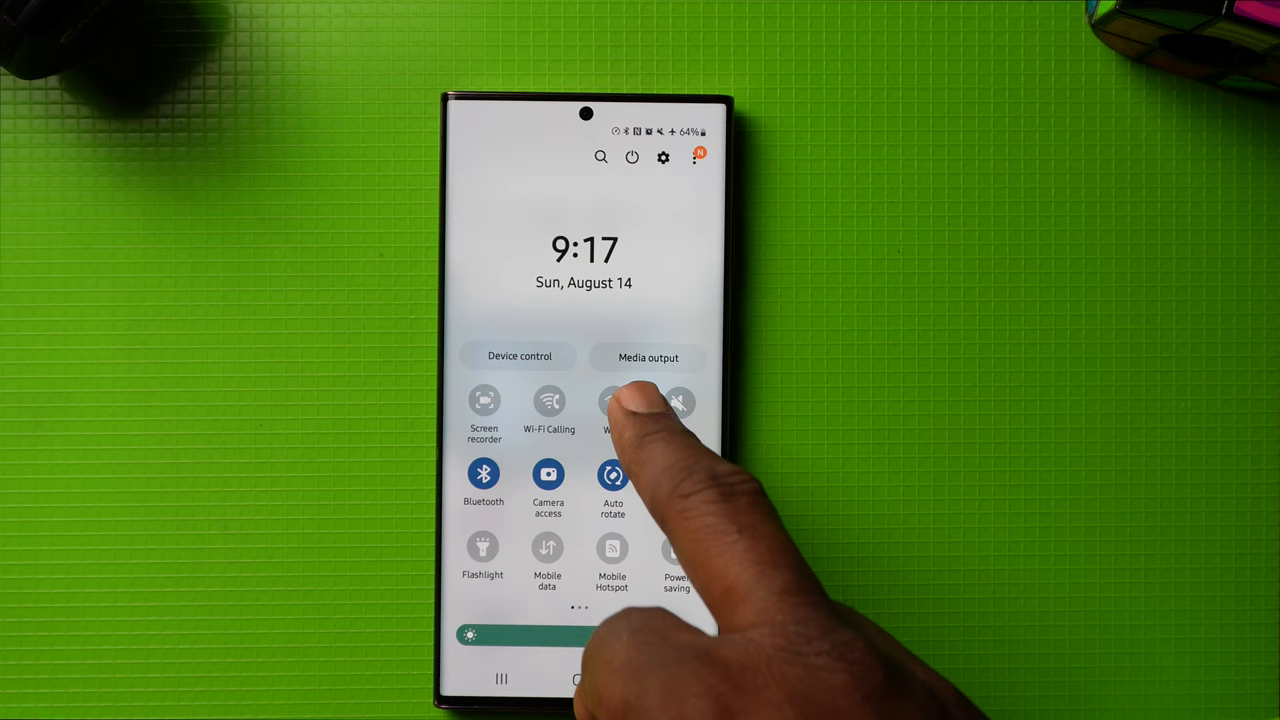
Re-enable Wi‑Fi and let it reconnect to Supertrain, keeping Airplane mode on.
click(612, 404)
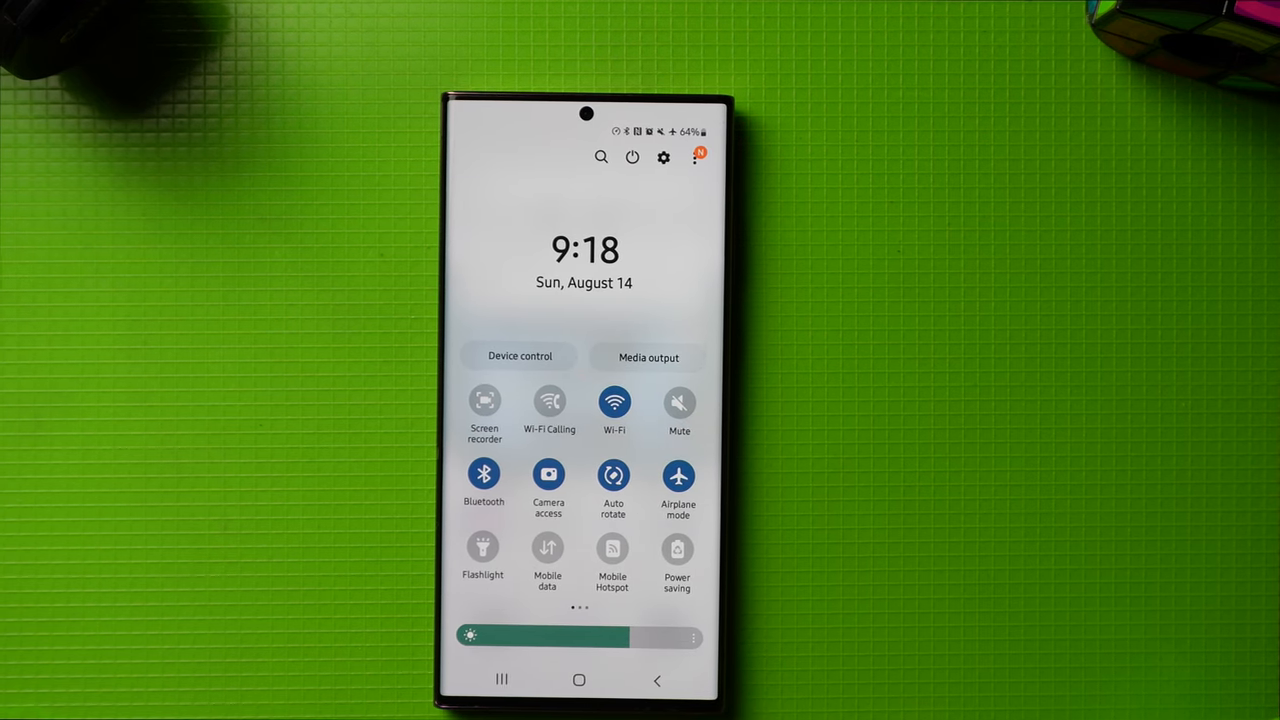
click(678, 404)
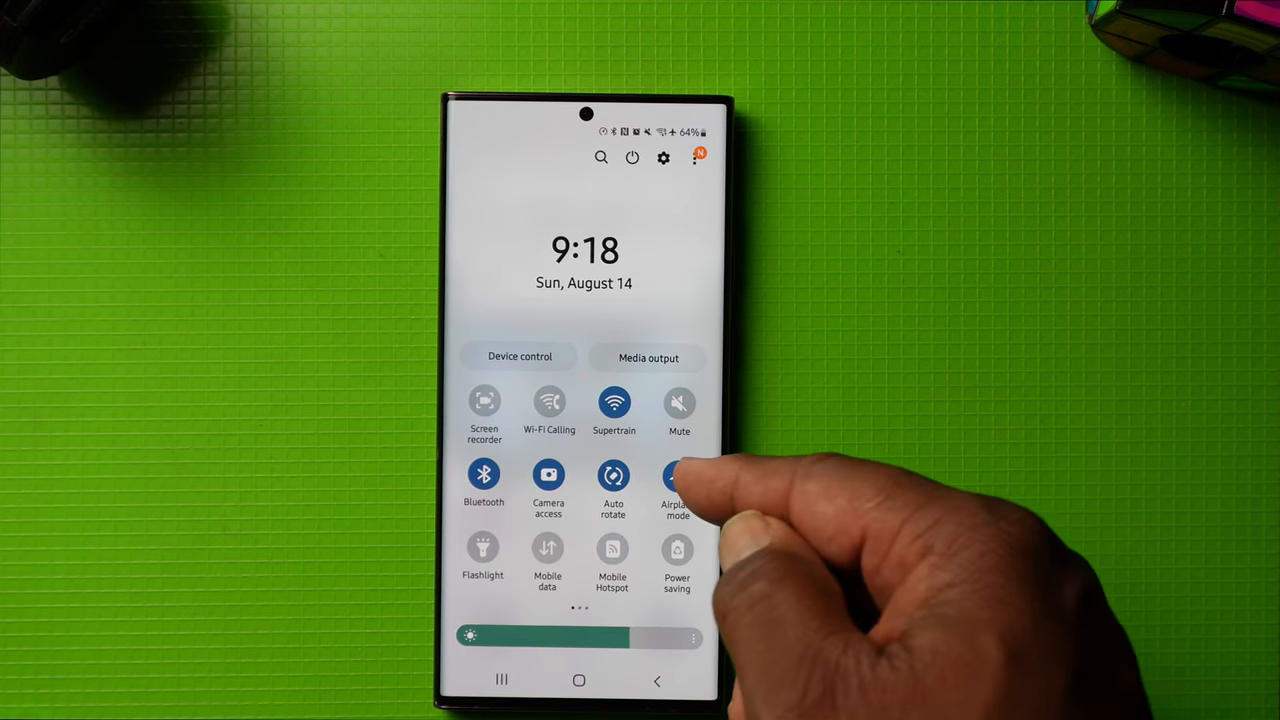
click(678, 476)
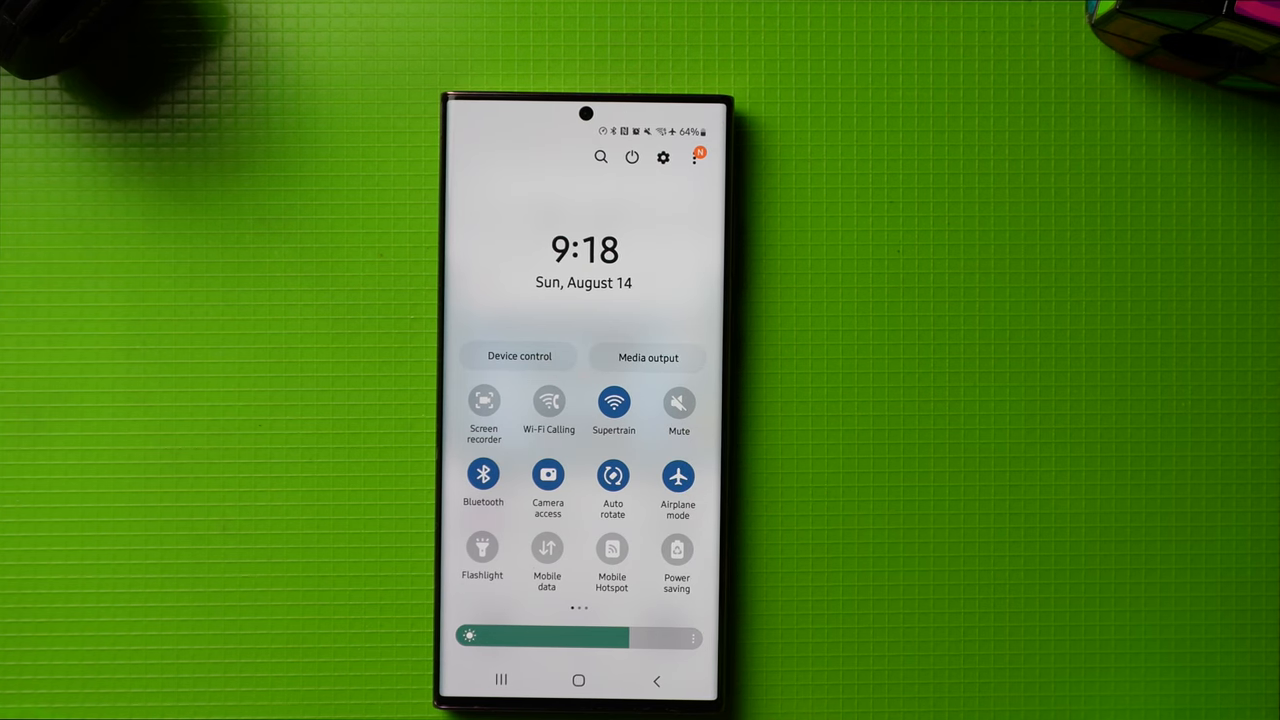